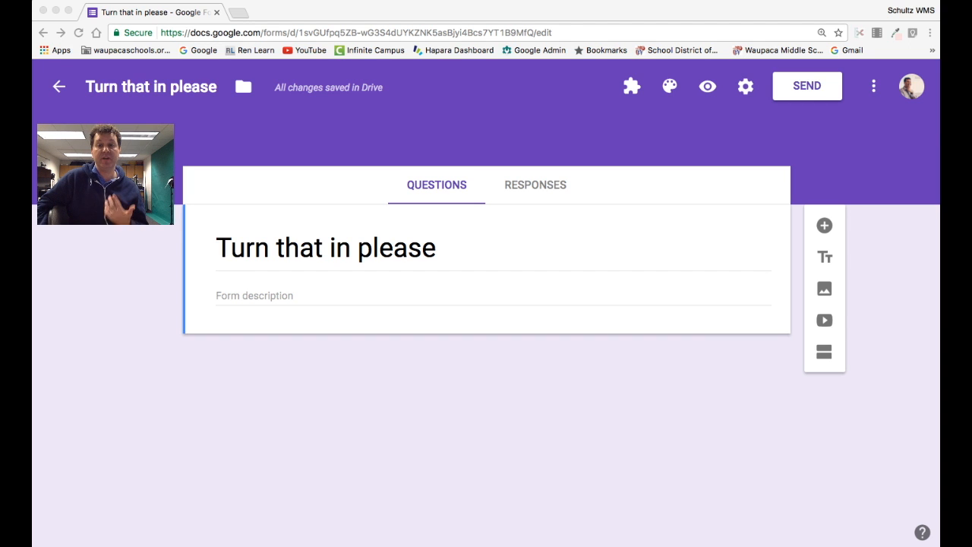
Add a new question and set its type to File upload
left_click(824, 225)
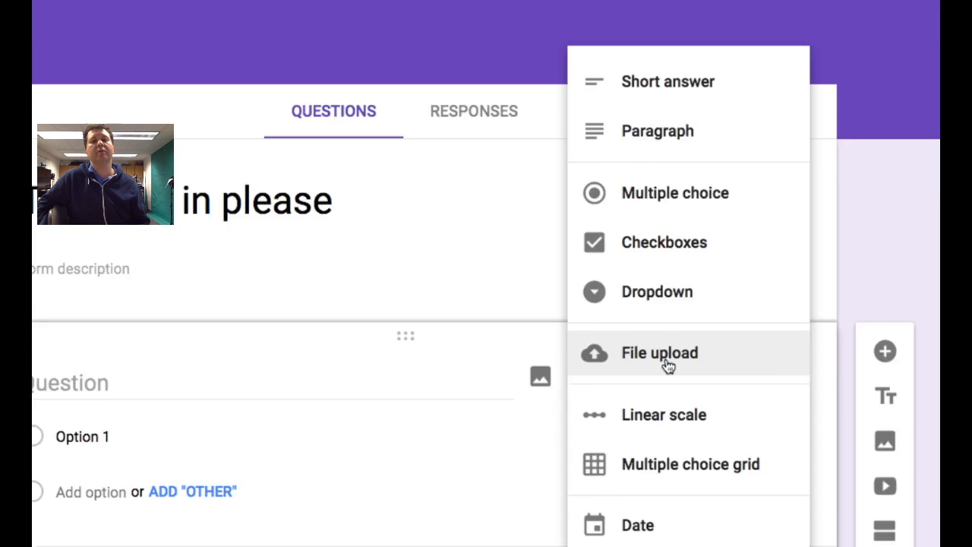
left_click(659, 352)
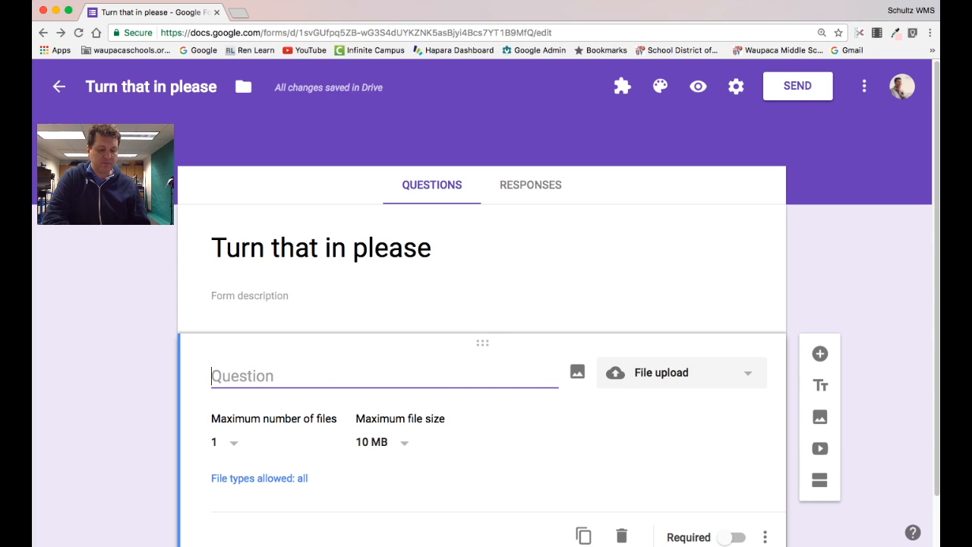
Enter the question text 'Turn the pictures and video in.'
type("Turn the picr")
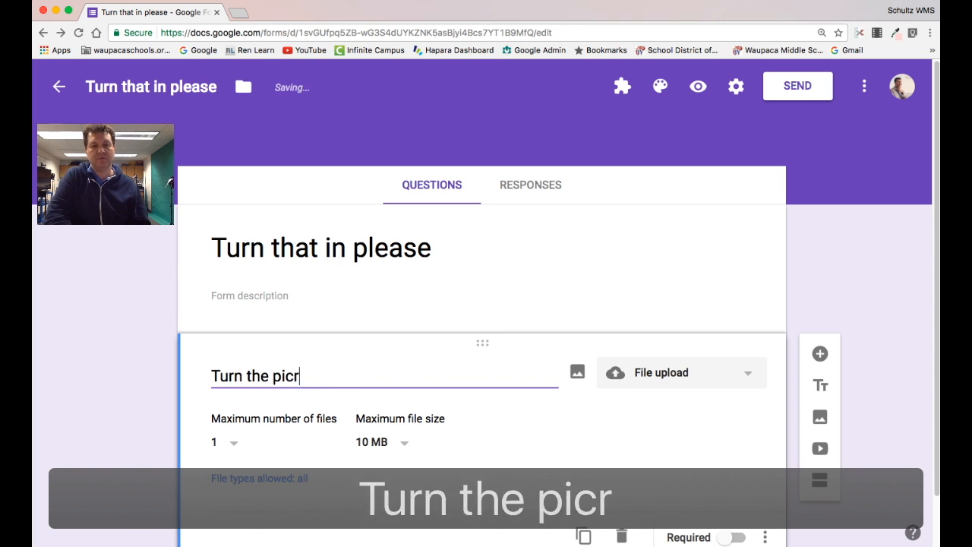
type("tures and video in.")
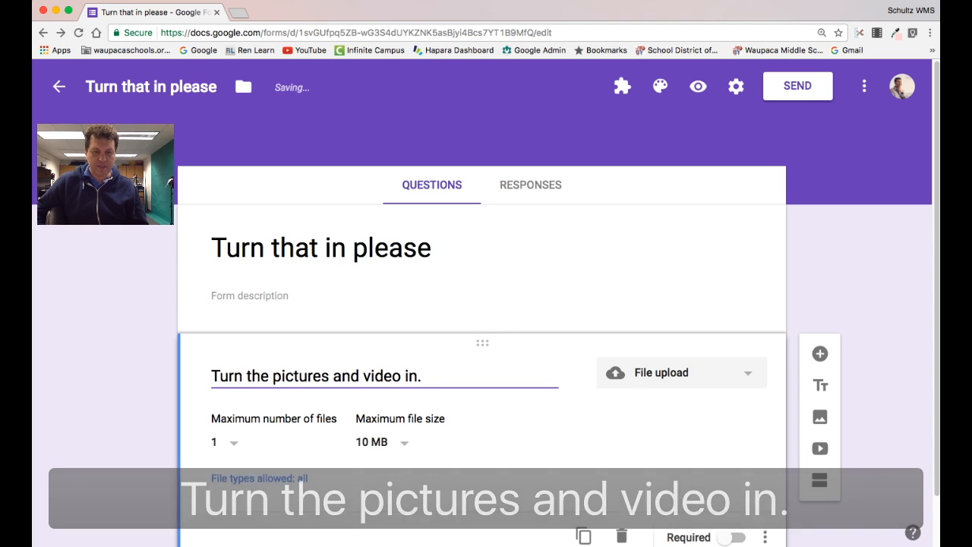
left_click(223, 442)
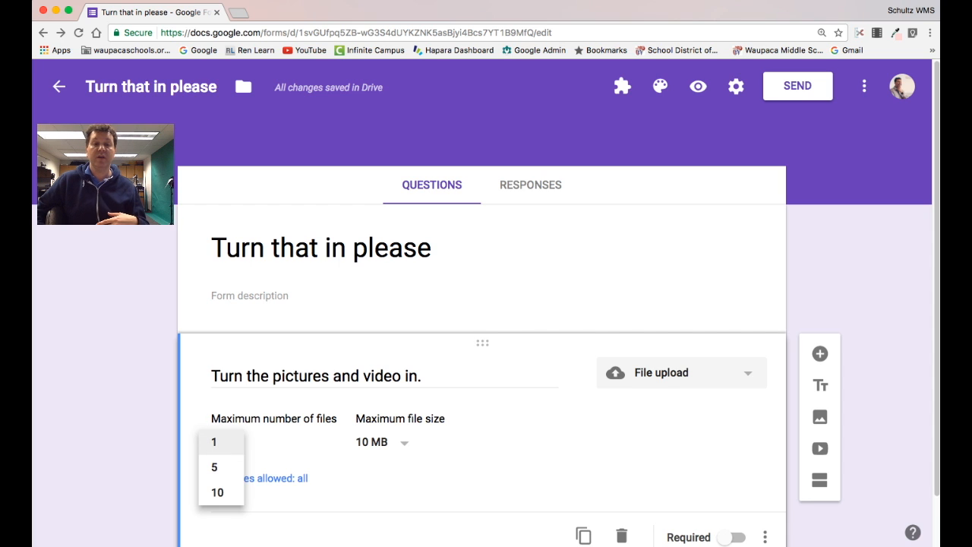
Keep uploads limited to 1 file with a 10 MB maximum size
left_click(214, 467)
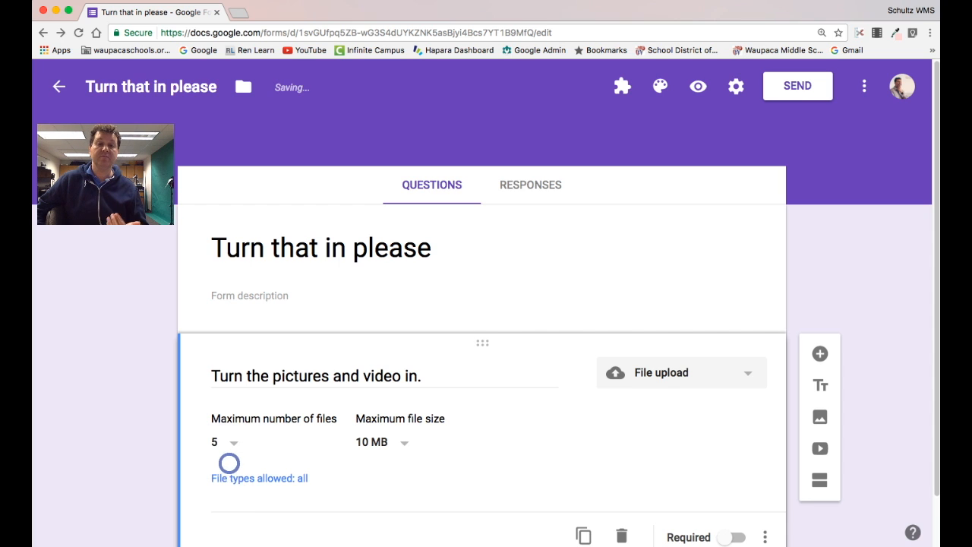
left_click(224, 442)
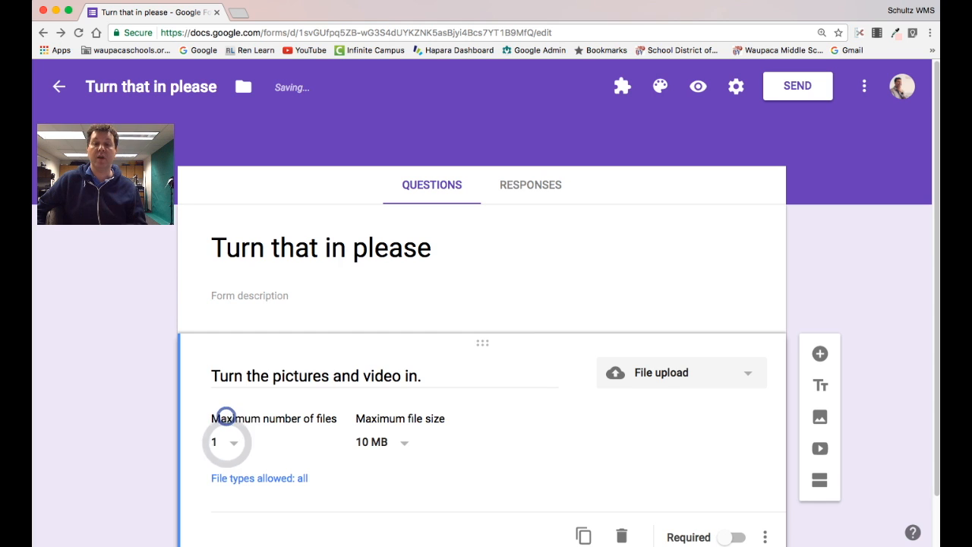
left_click(404, 442)
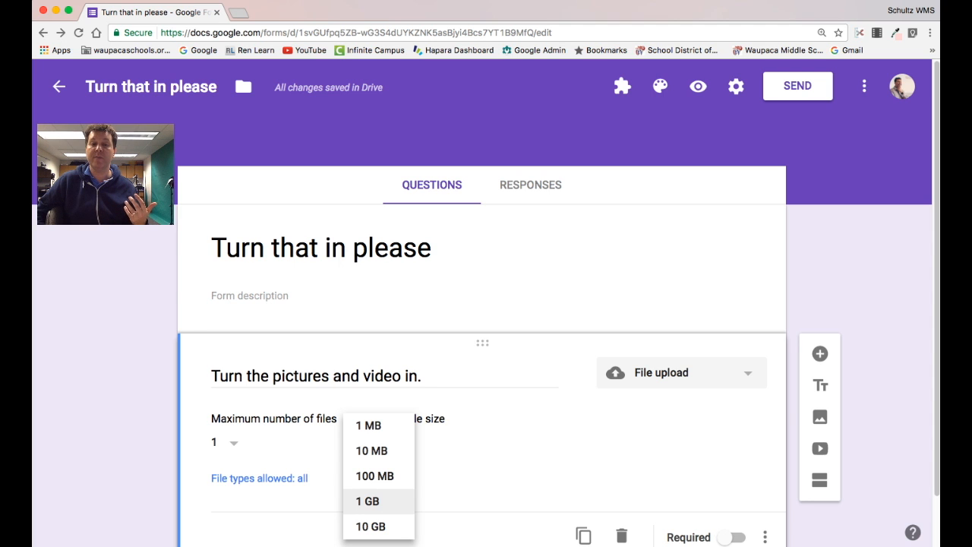
left_click(371, 451)
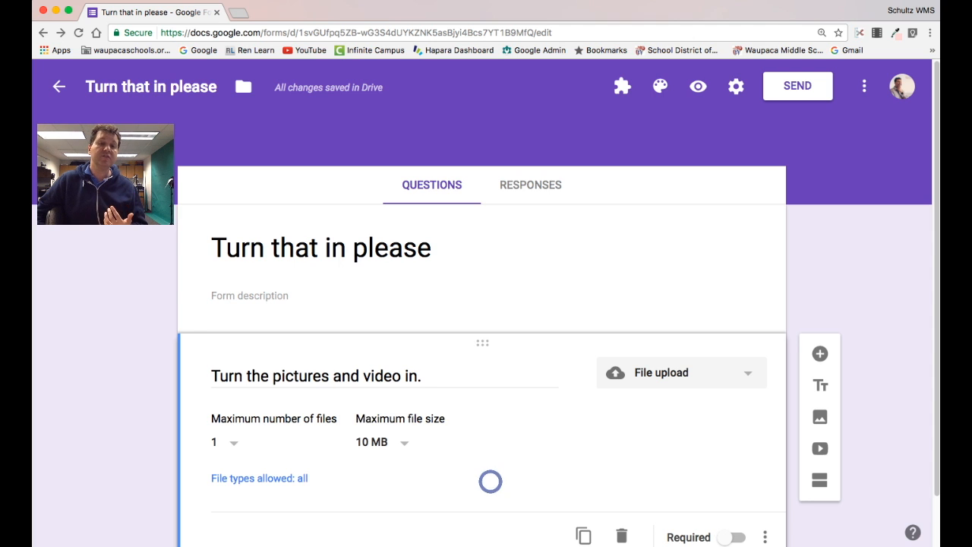
left_click(259, 478)
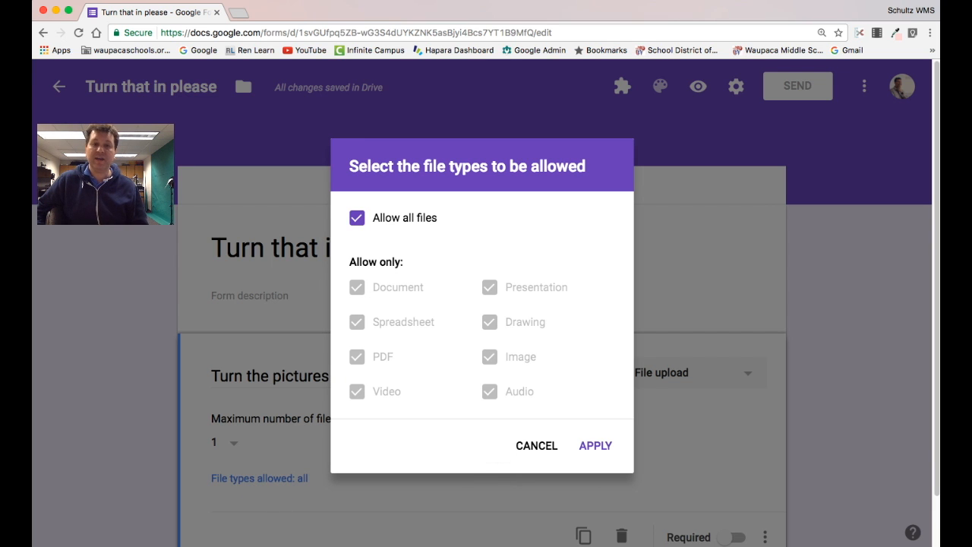
Allow only Image and Video file types, turning off all-files and audio
left_click(357, 217)
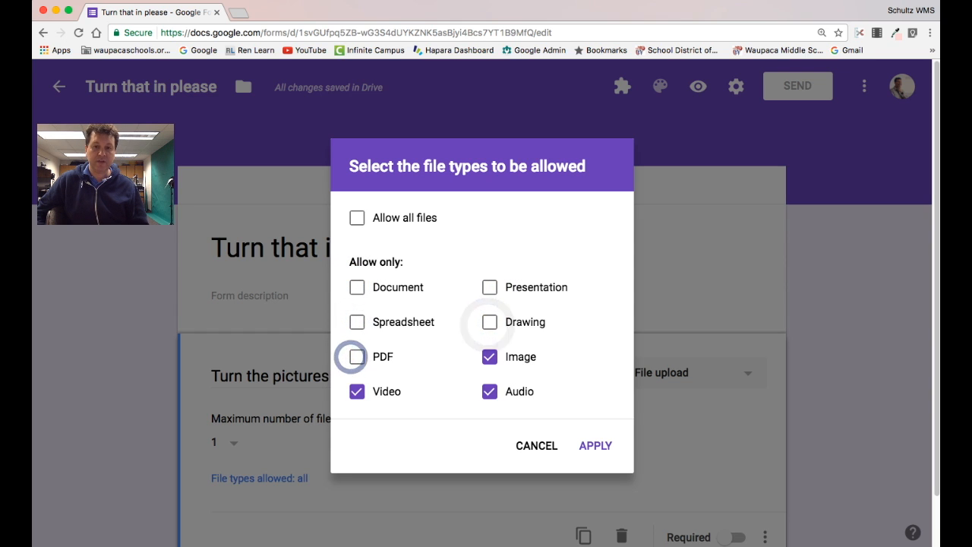
left_click(489, 391)
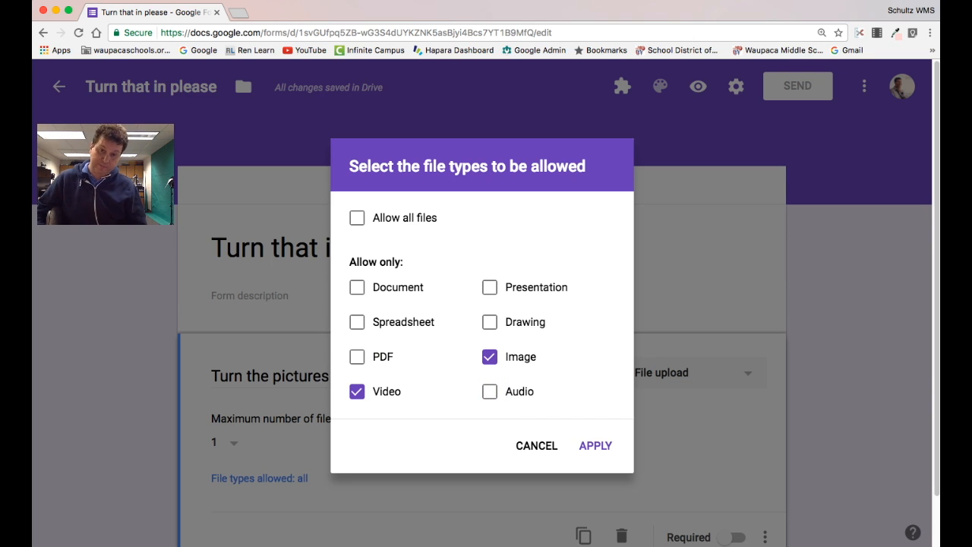
left_click(594, 445)
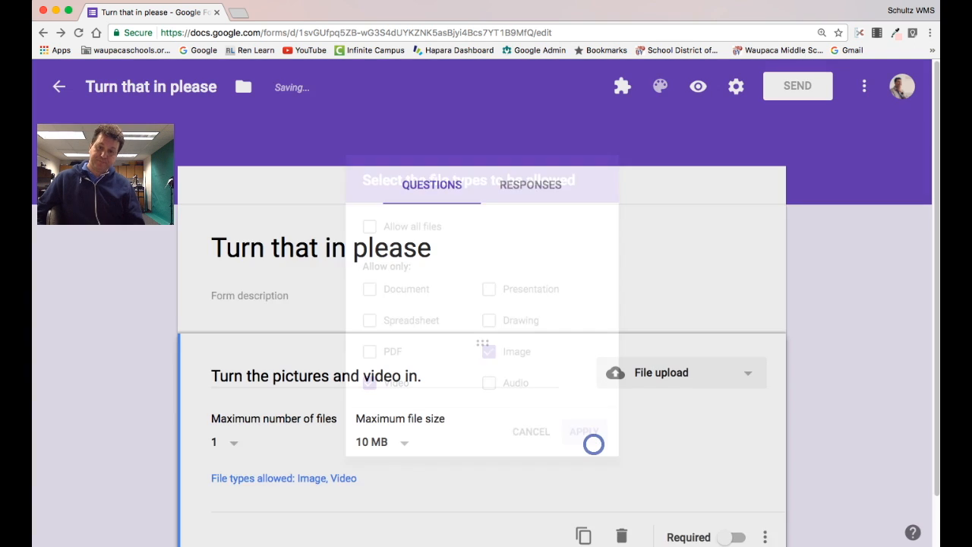
left_click(584, 432)
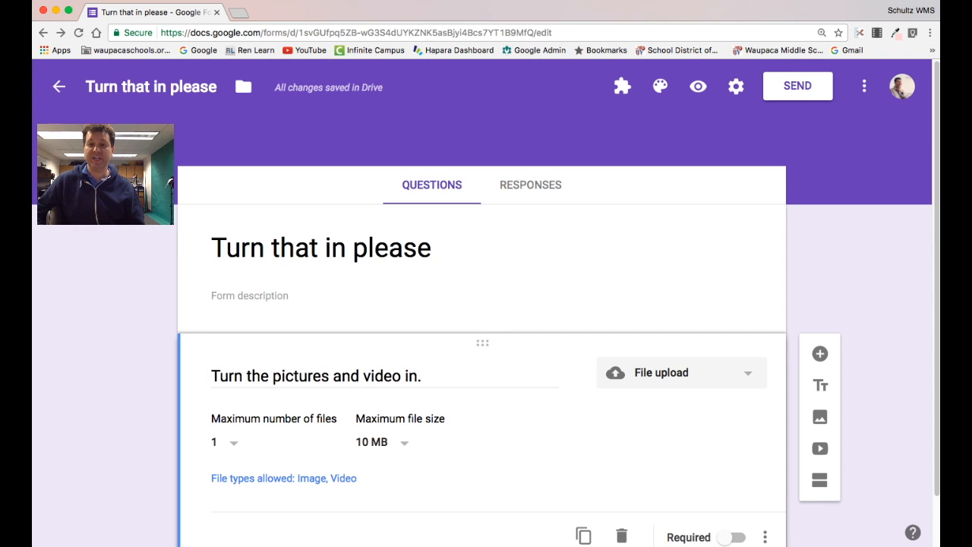